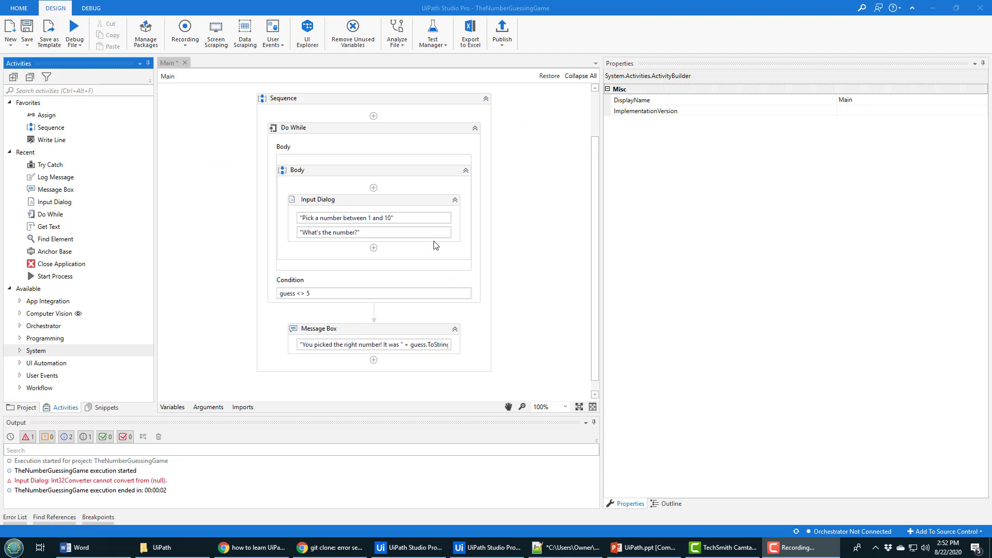
# Run the guessing workflow with 6, then 2, then no number, hitting the unhandled runtime error.
pyautogui.click(74, 30)
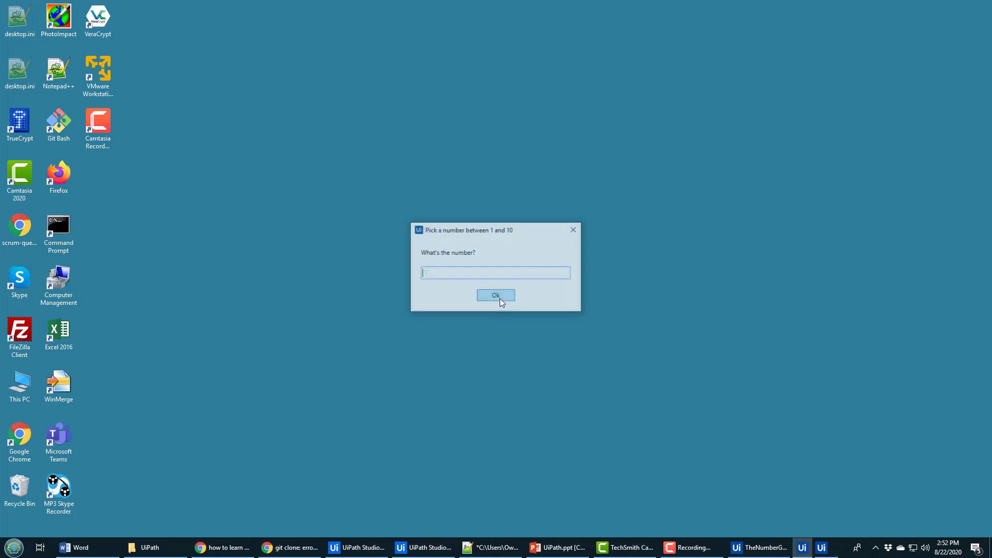
pyautogui.write('6')
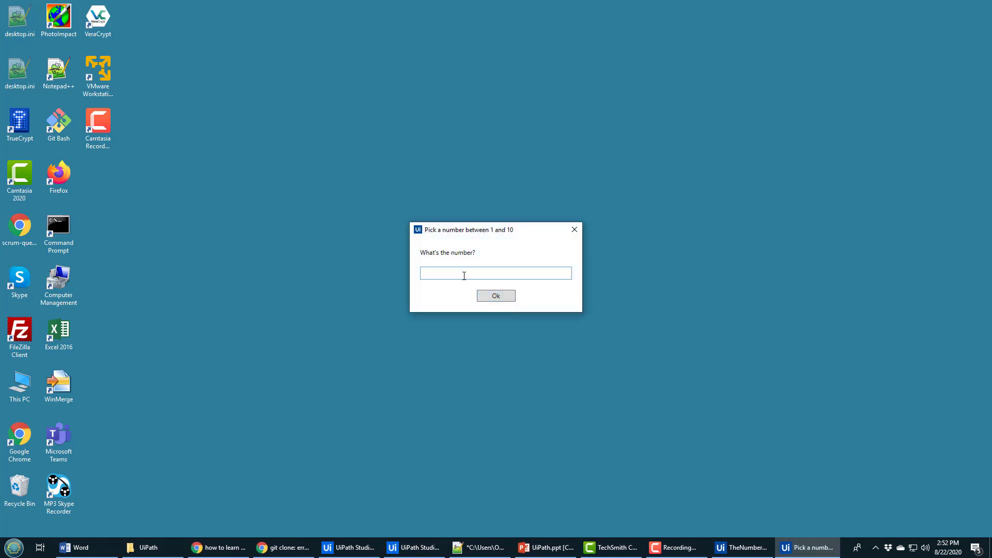
pyautogui.click(496, 296)
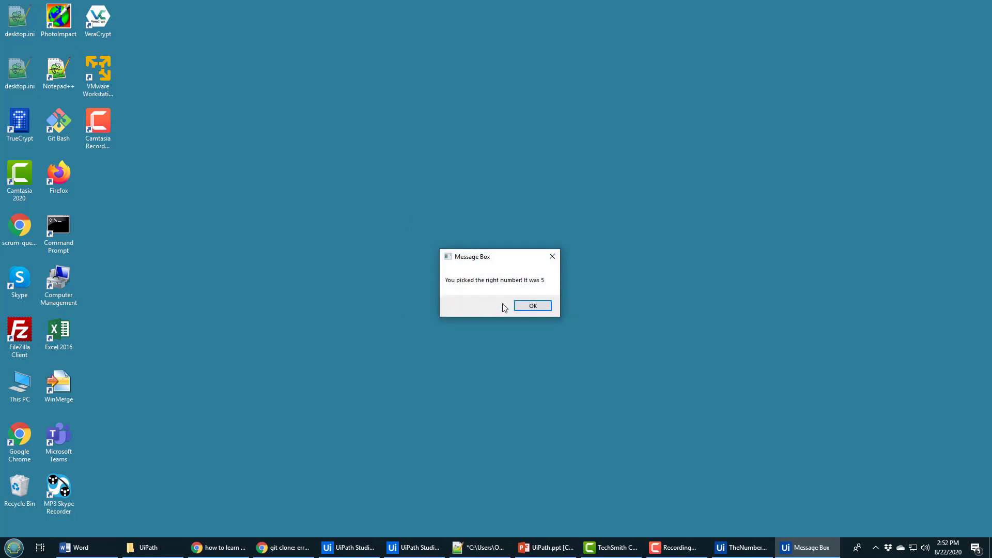
pyautogui.click(531, 306)
pyautogui.write('2')
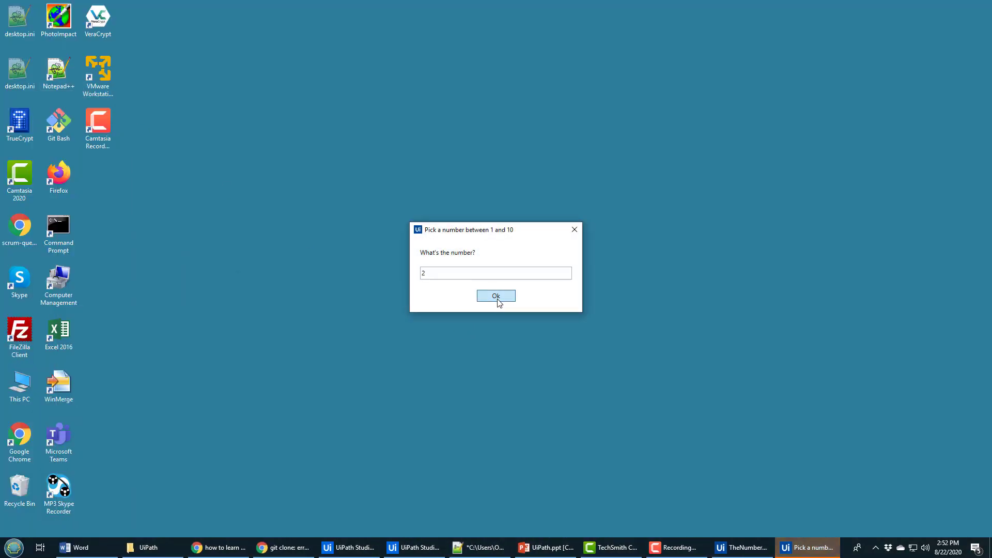
pyautogui.click(496, 296)
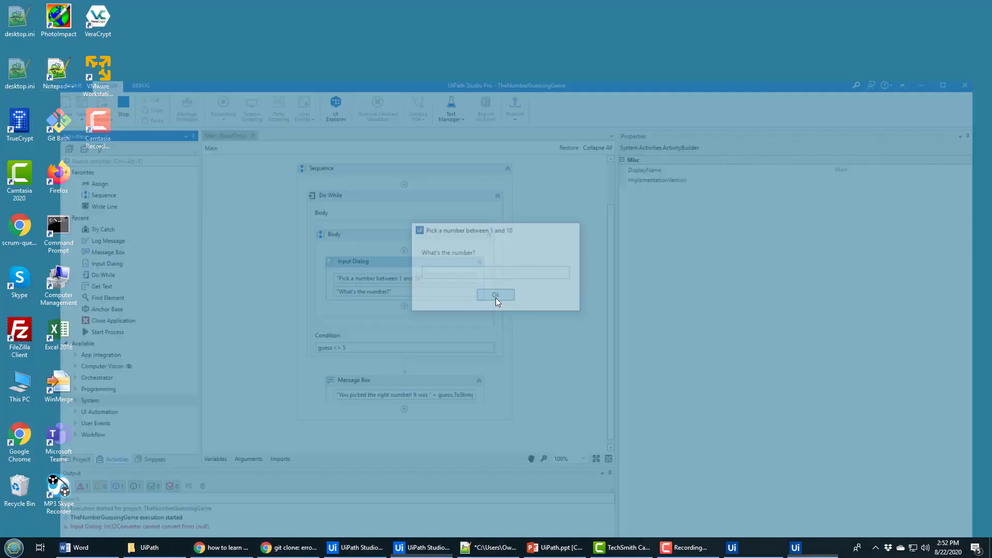
pyautogui.click(495, 295)
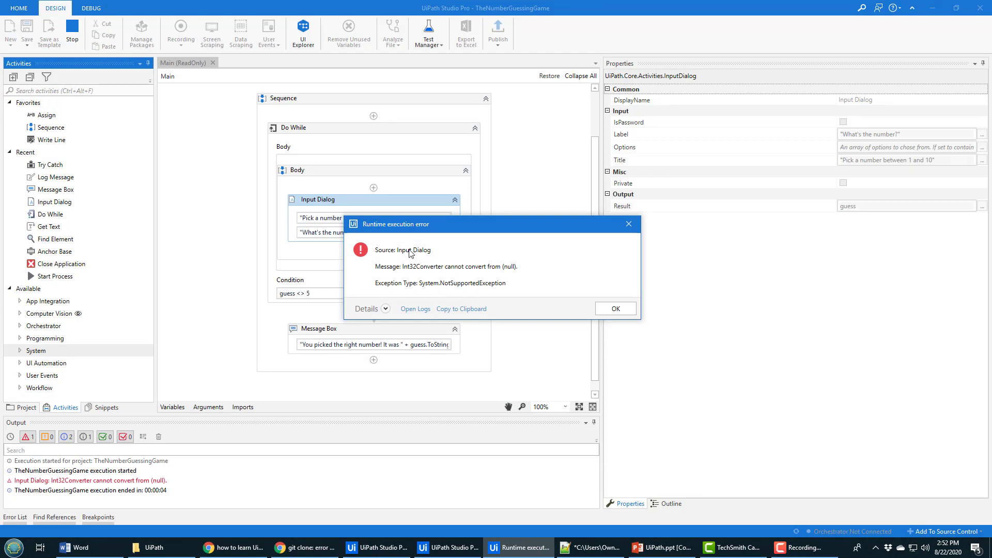
pyautogui.moveTo(418, 258)
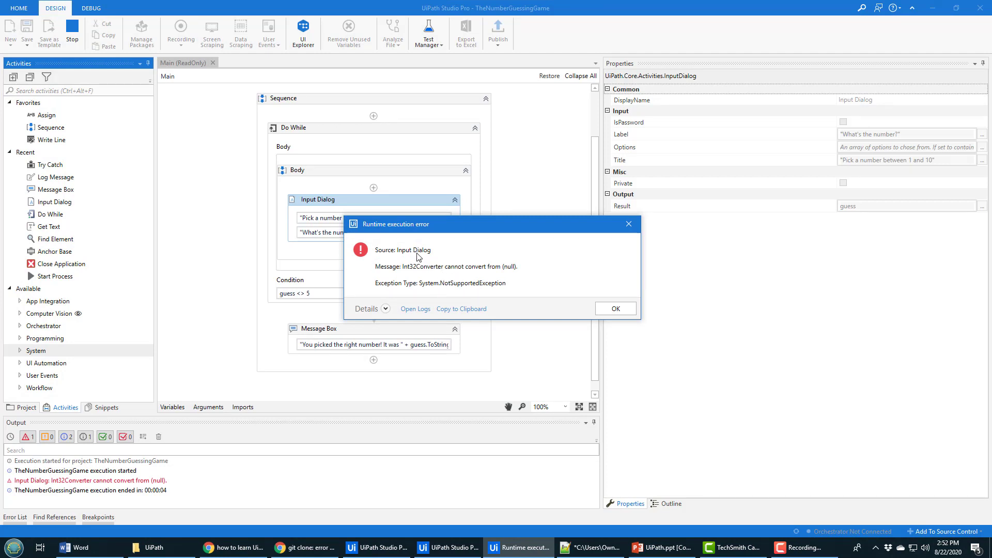
pyautogui.click(614, 309)
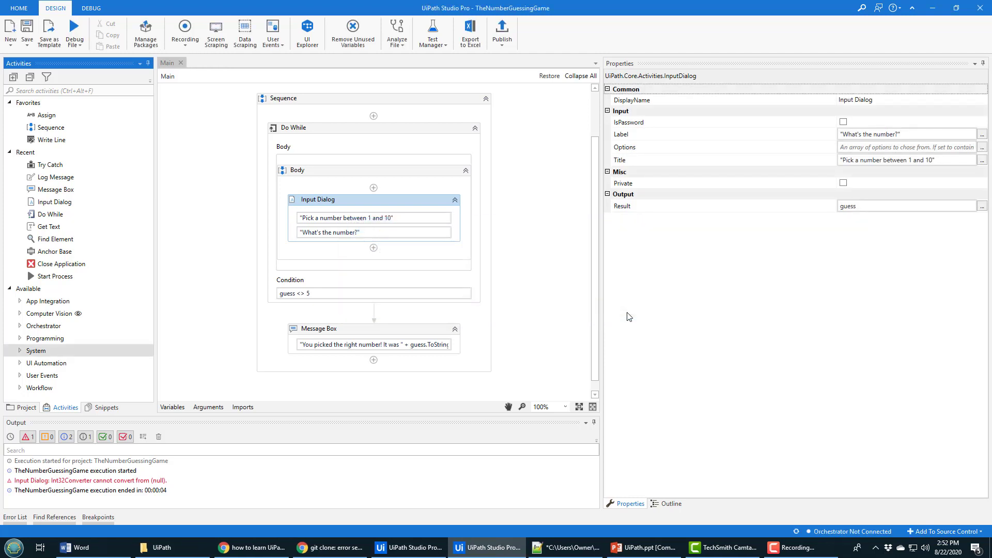
pyautogui.moveTo(352, 238)
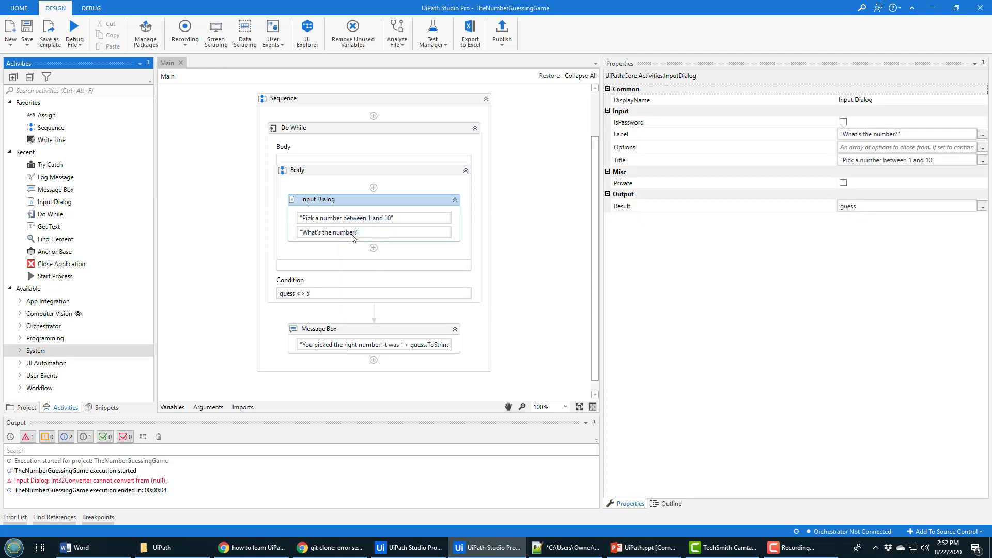
# Locate the Try Catch activity under the System group in the Activities panel.
pyautogui.scroll(3)
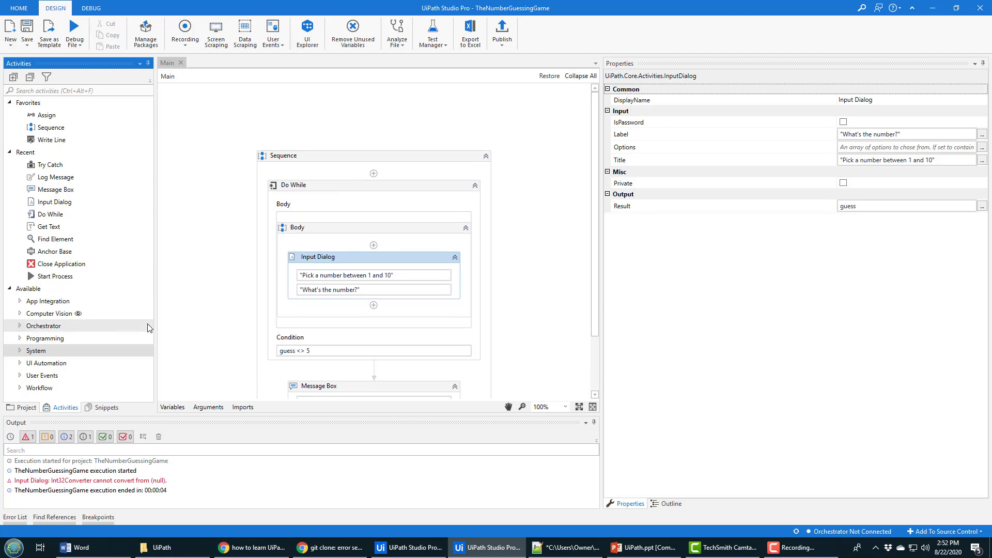
pyautogui.click(20, 350)
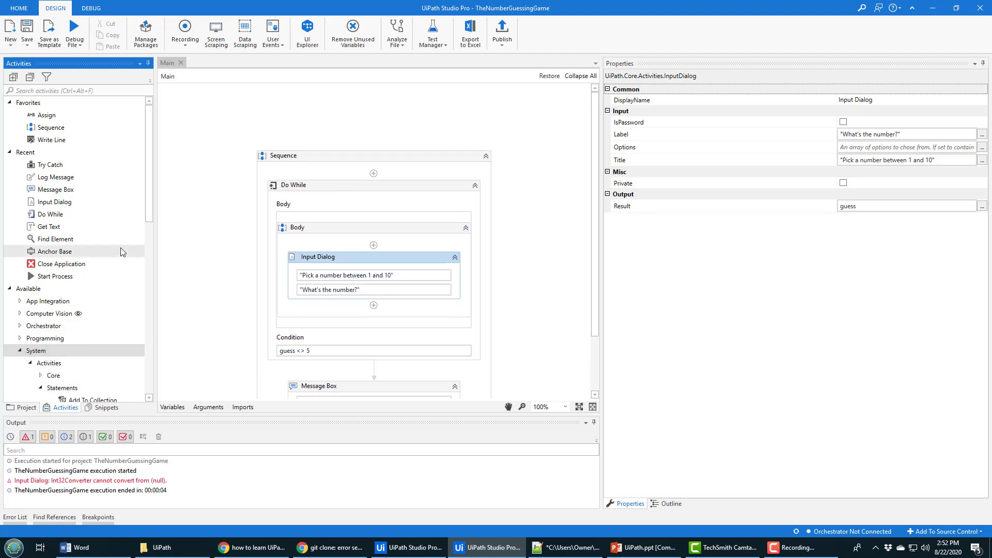
pyautogui.scroll(-3)
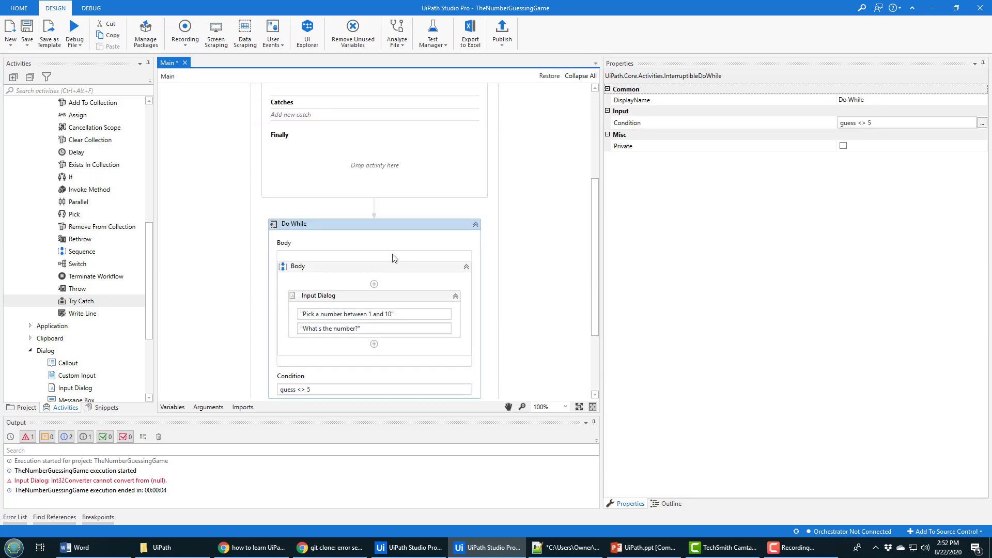
pyautogui.moveTo(562, 392)
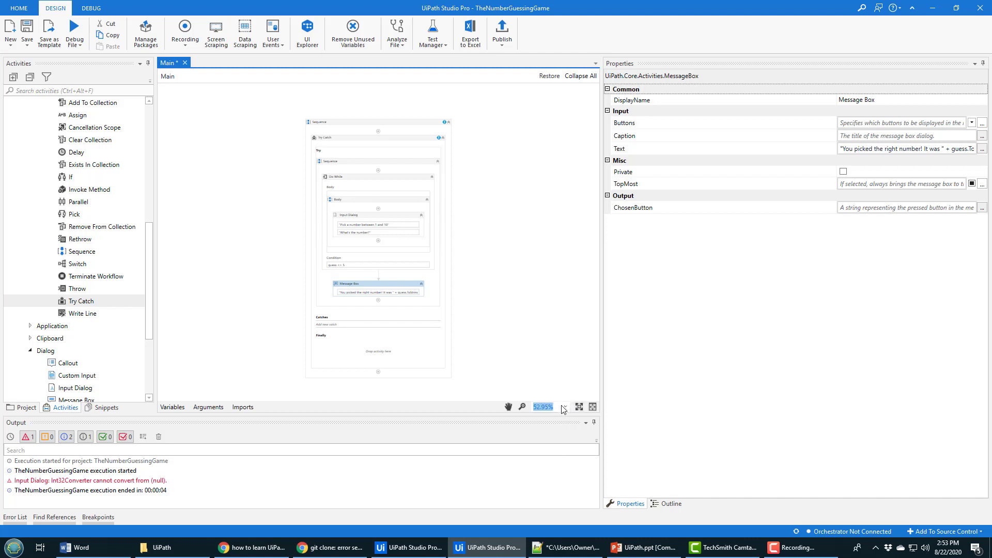
pyautogui.click(521, 407)
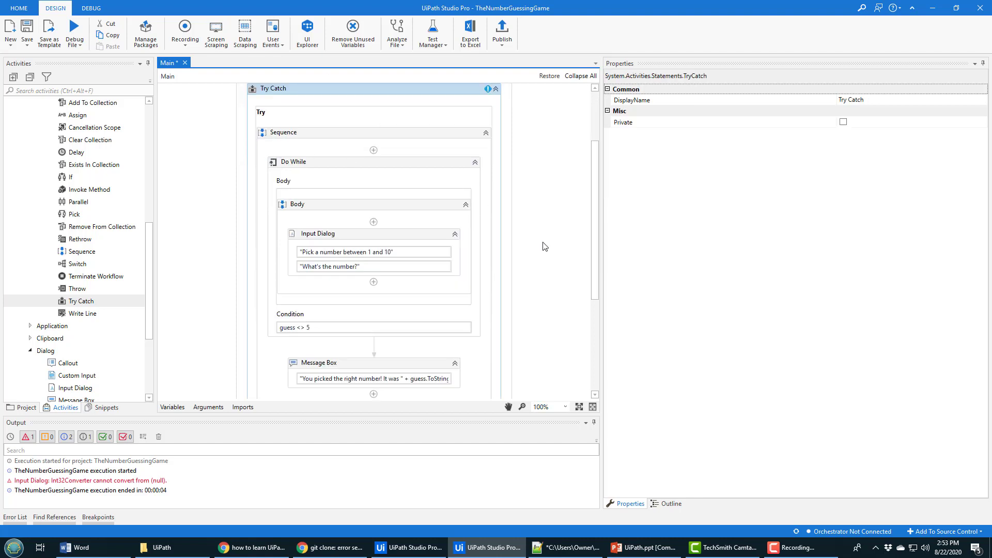
pyautogui.scroll(-3)
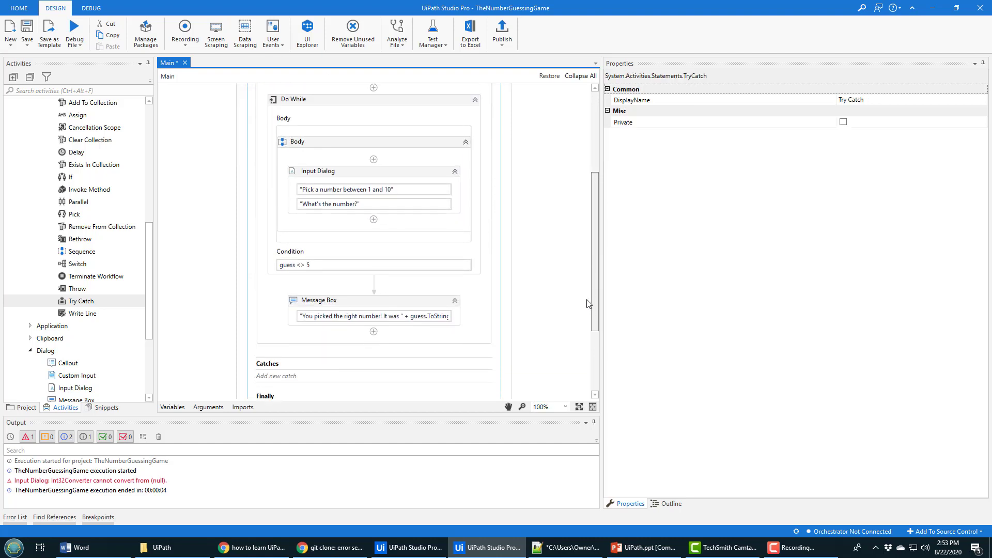
pyautogui.scroll(3)
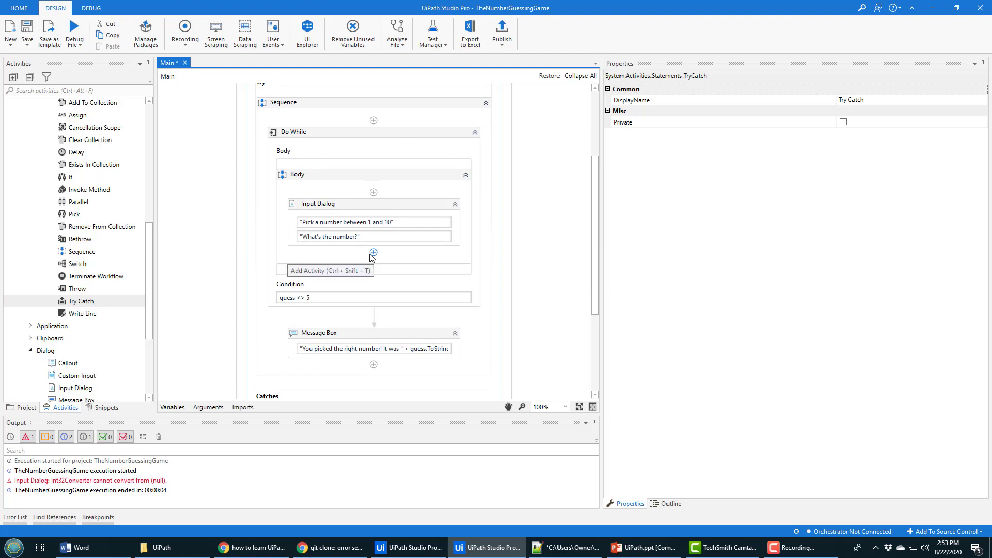
pyautogui.moveTo(600, 289)
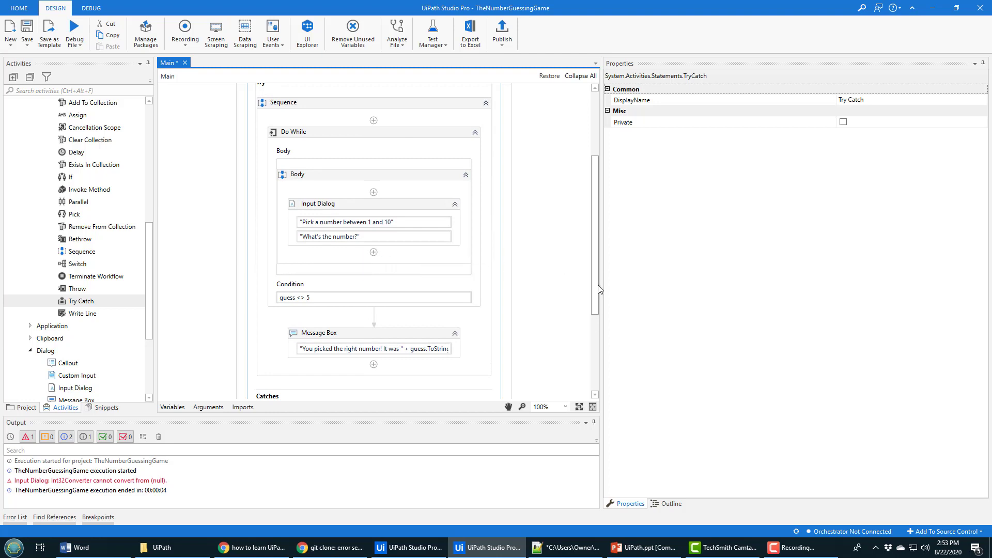
pyautogui.scroll(-3)
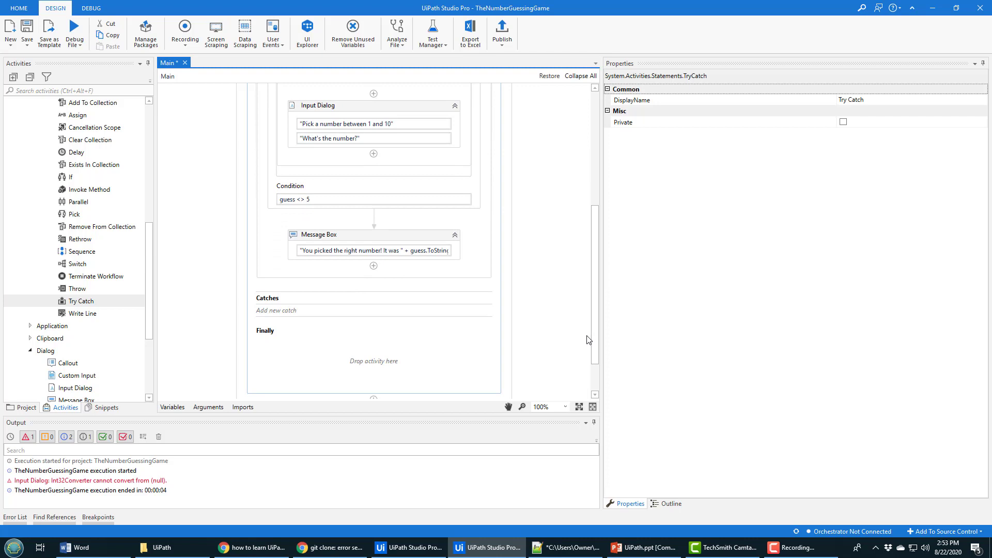
pyautogui.moveTo(362, 224)
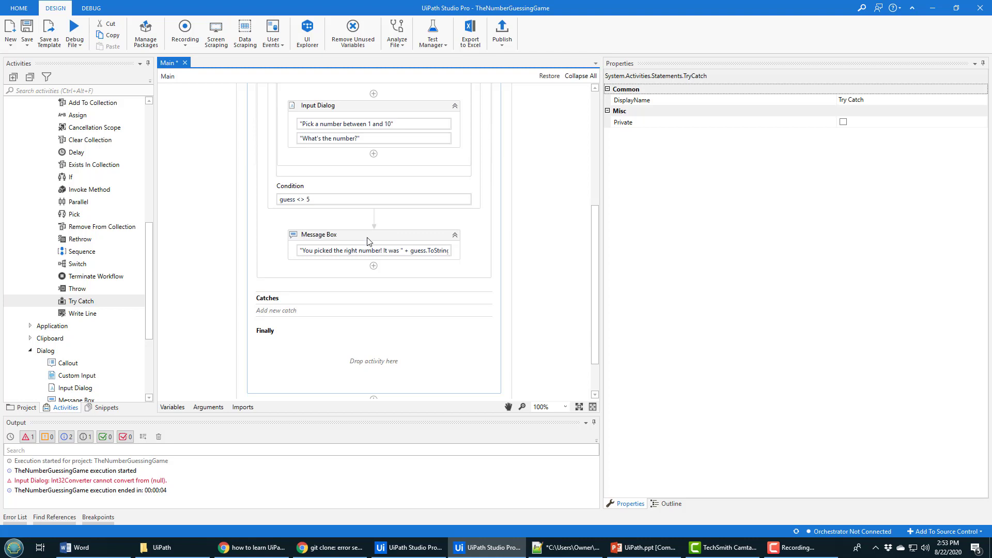
pyautogui.moveTo(330, 262)
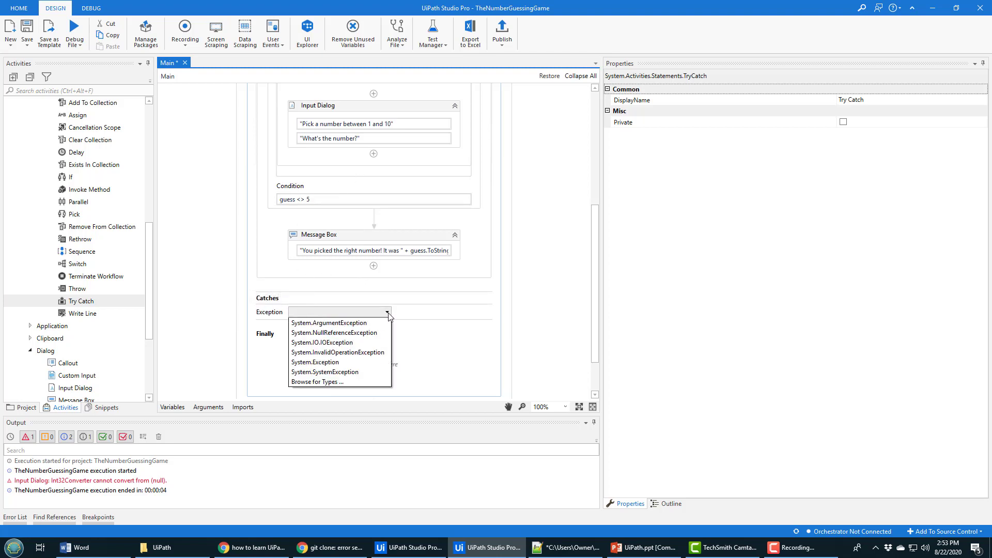
pyautogui.moveTo(363, 372)
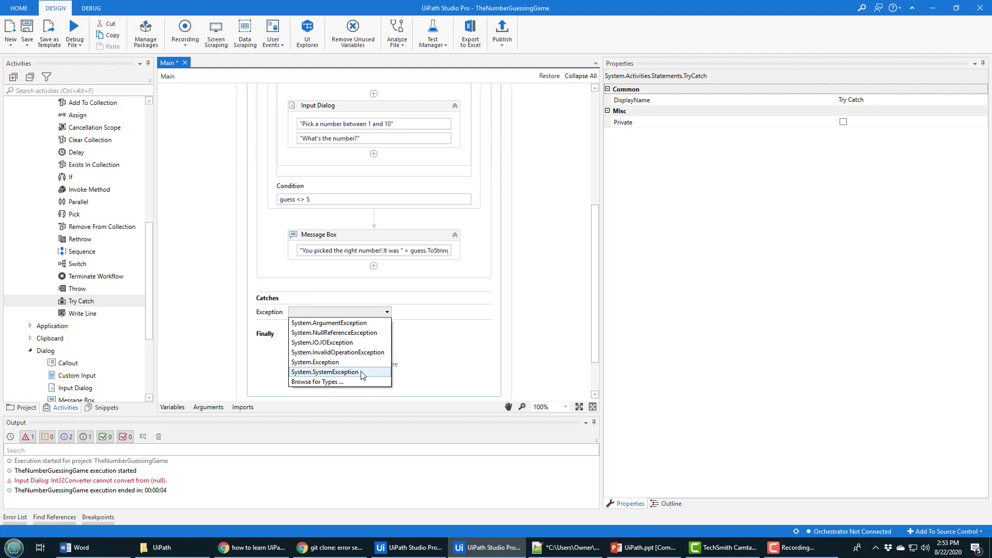
pyautogui.moveTo(315, 361)
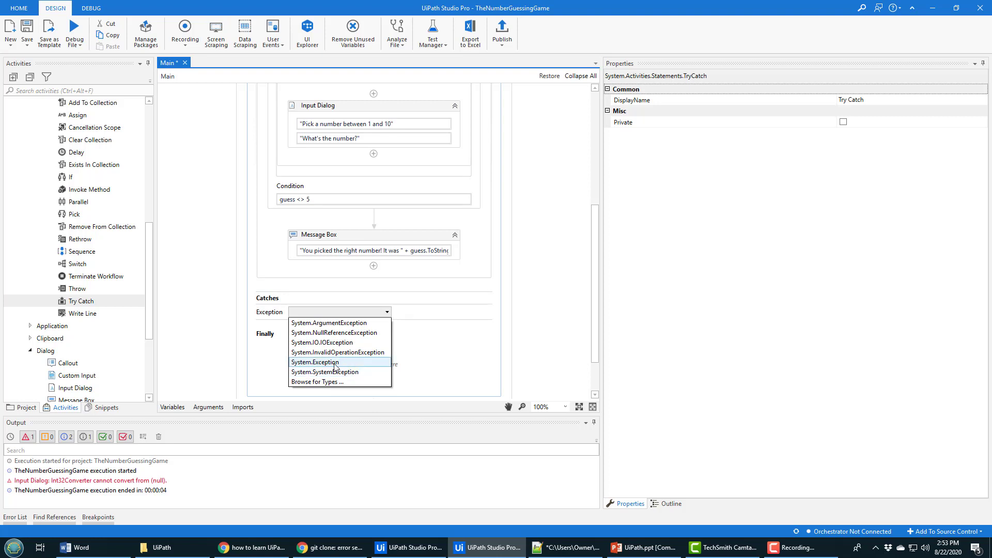
pyautogui.moveTo(325, 371)
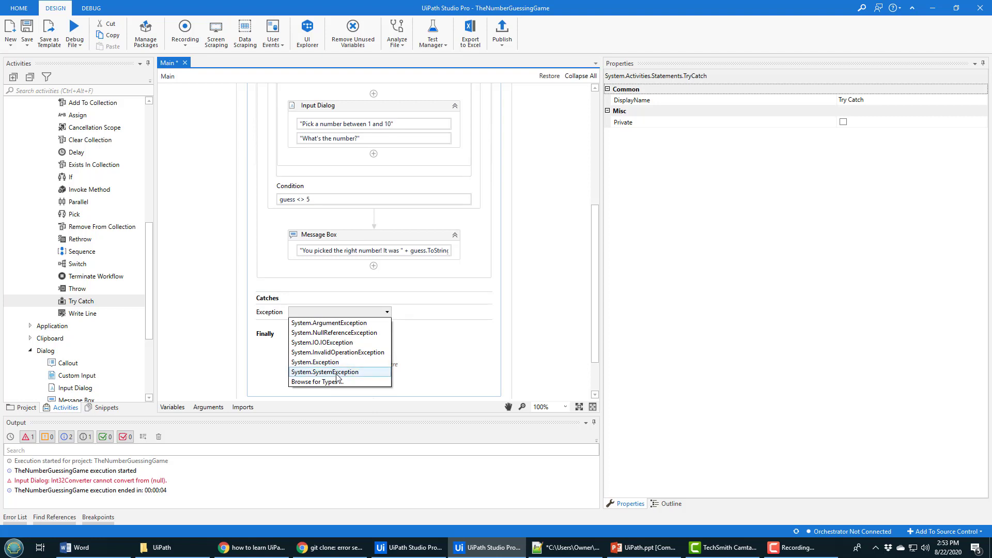
pyautogui.moveTo(339, 382)
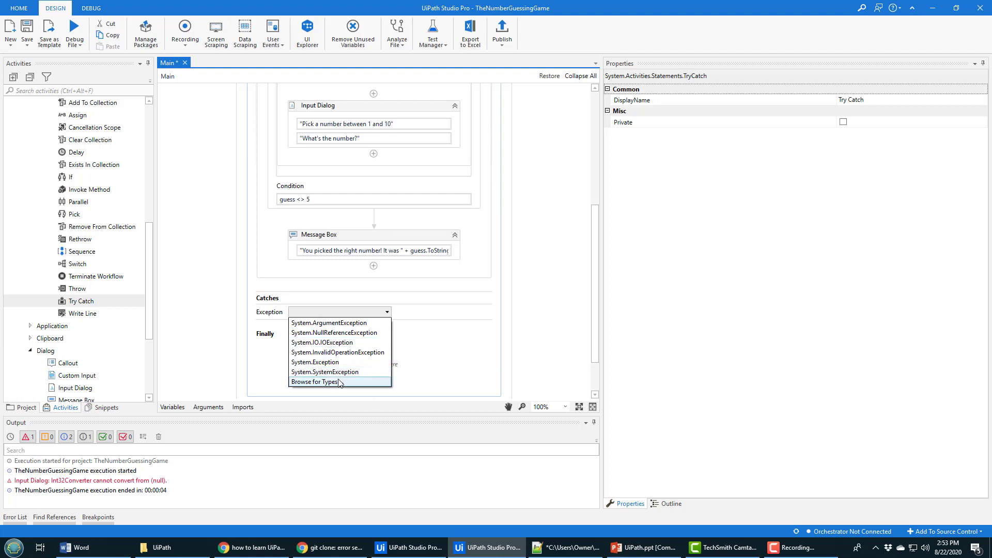
# Choose System.SystemException as the catch's exception type and commit it.
pyautogui.click(324, 371)
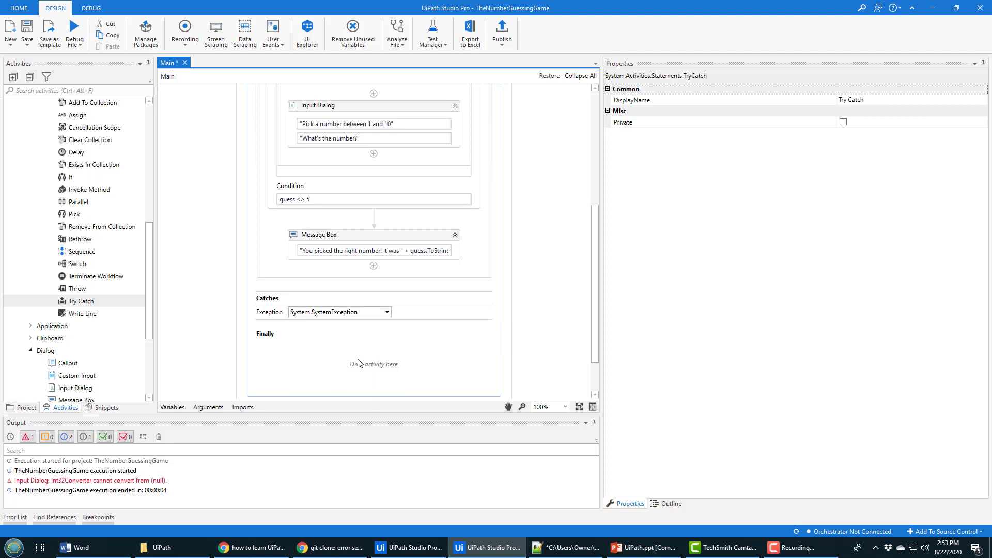
pyautogui.click(339, 312)
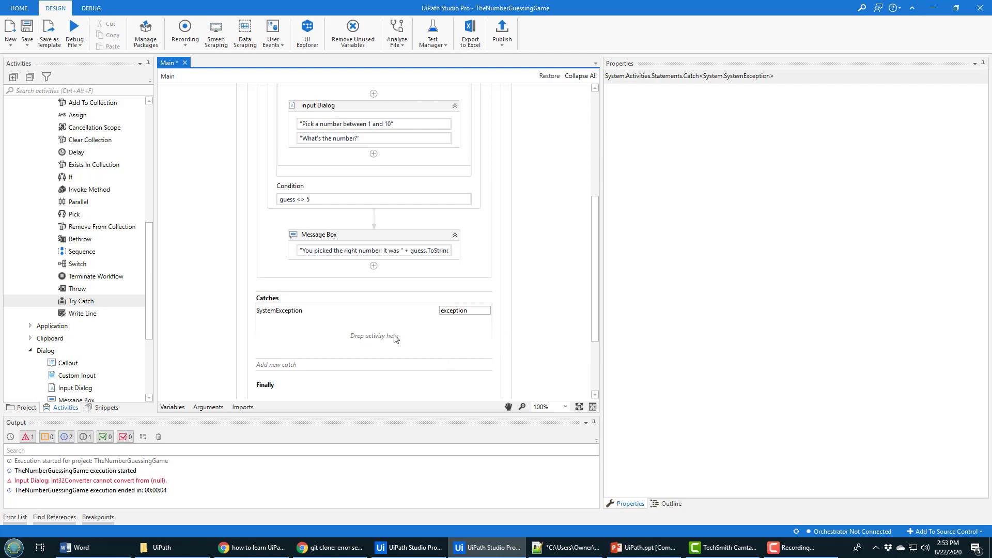
pyautogui.moveTo(114, 175)
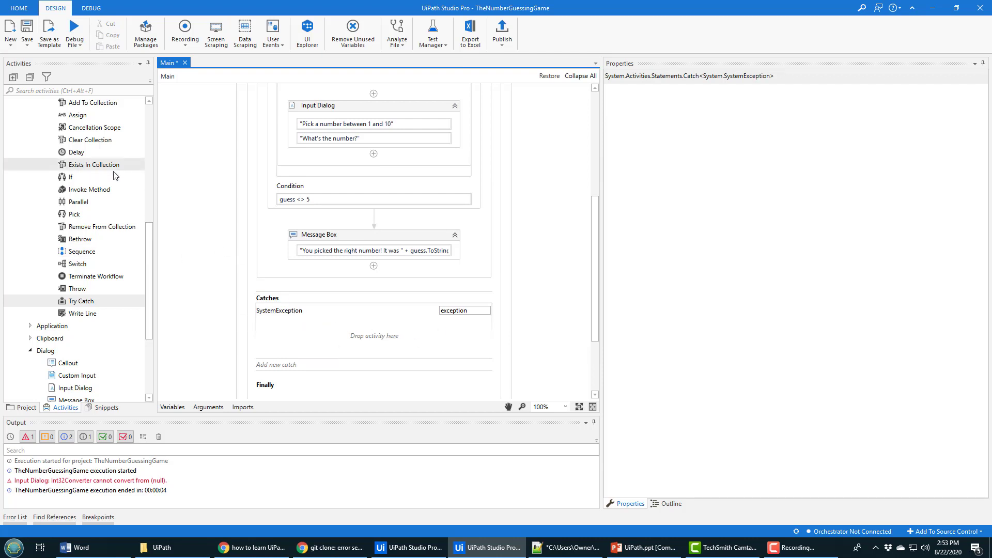
# Set the SystemException catch's Message Box to "Hey, you didn't supply a number!!".
pyautogui.scroll(-3)
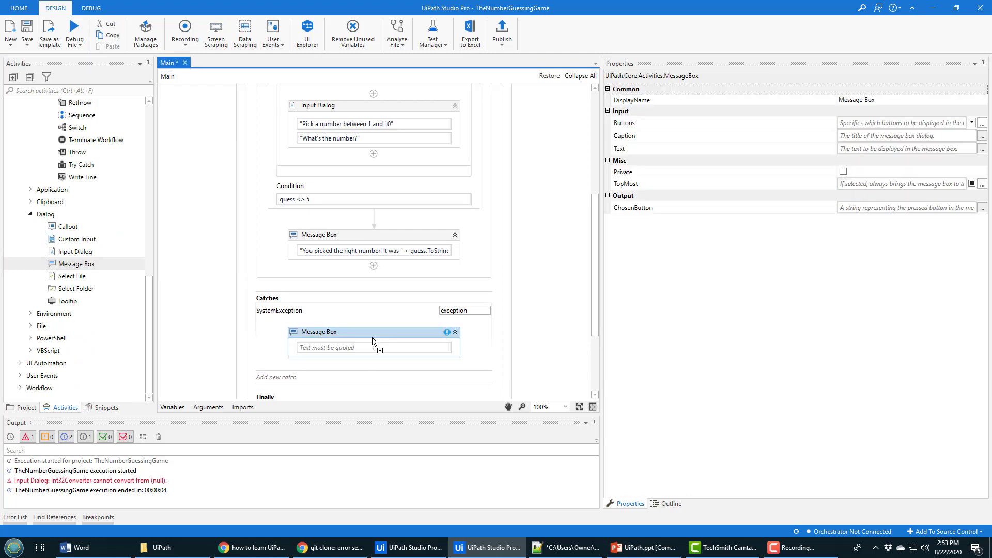
pyautogui.write('"Hey, you didn\'t')
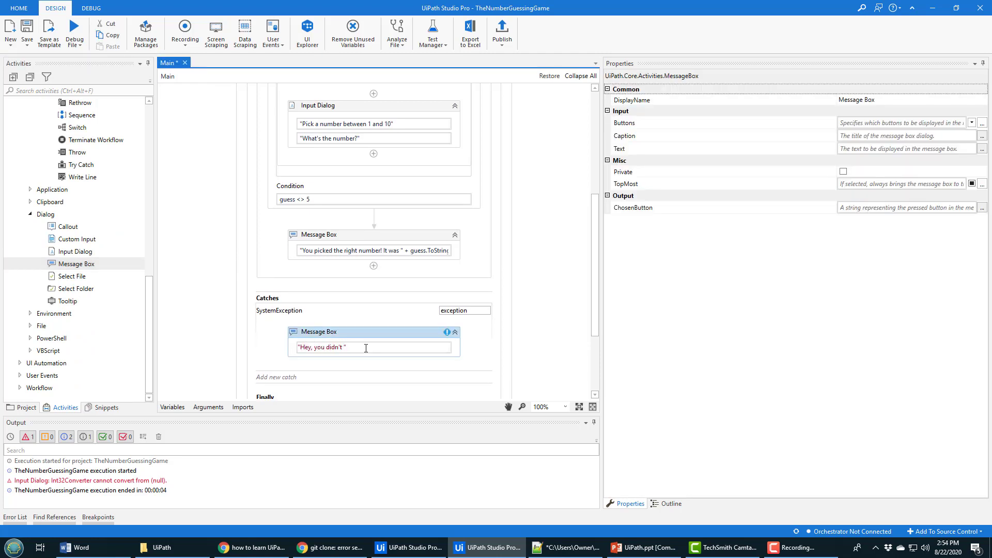
pyautogui.write('suppl')
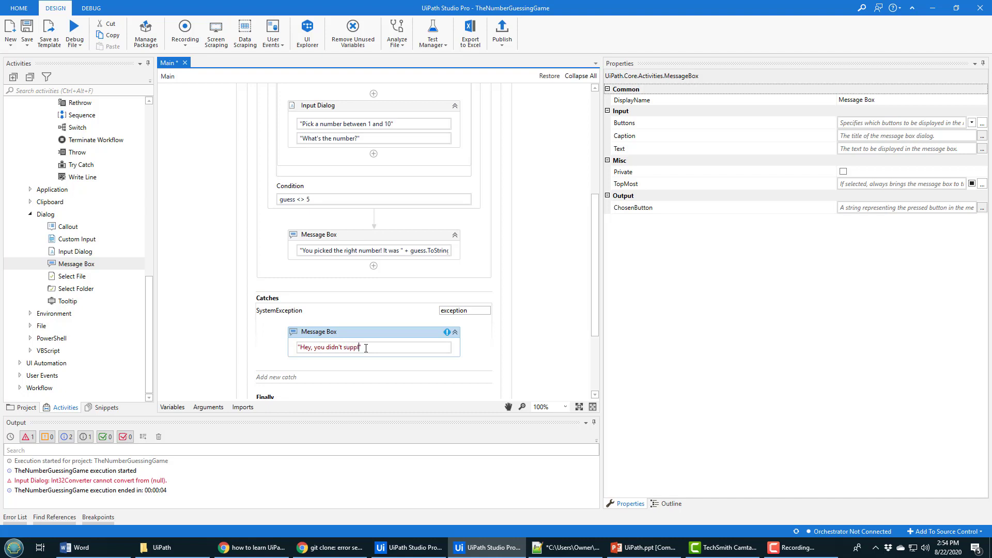
pyautogui.write('a number!!!')
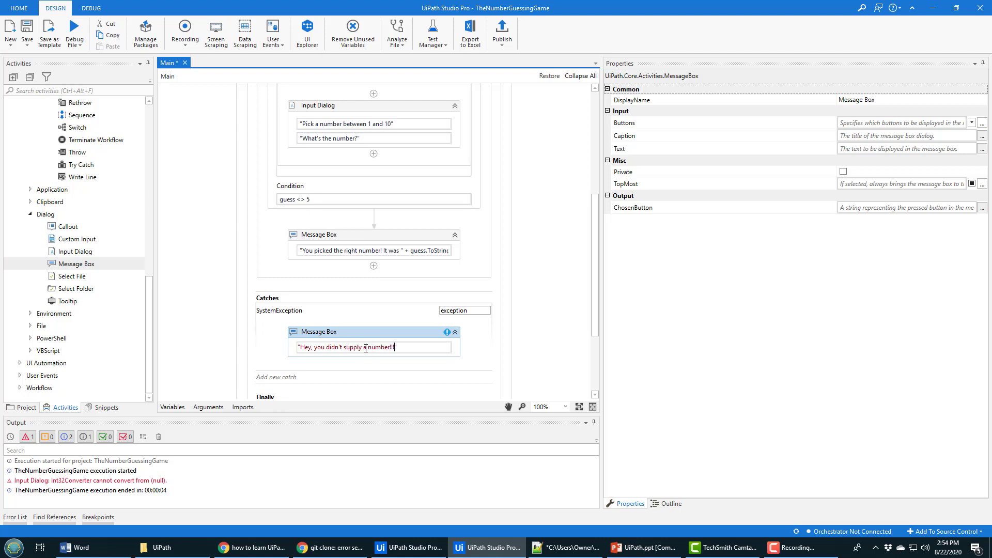
# Add a second catch handling System.Exception.
pyautogui.click(585, 332)
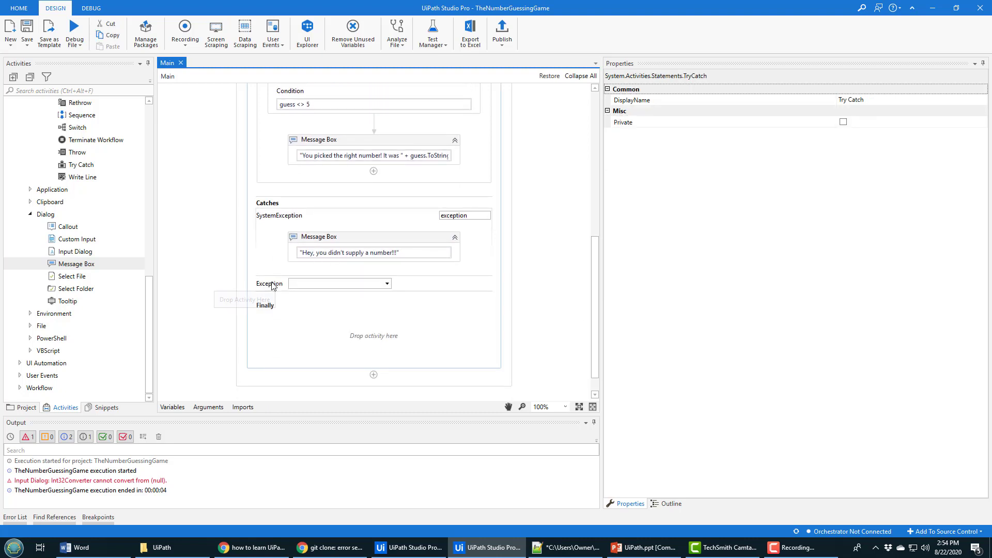
pyautogui.click(387, 284)
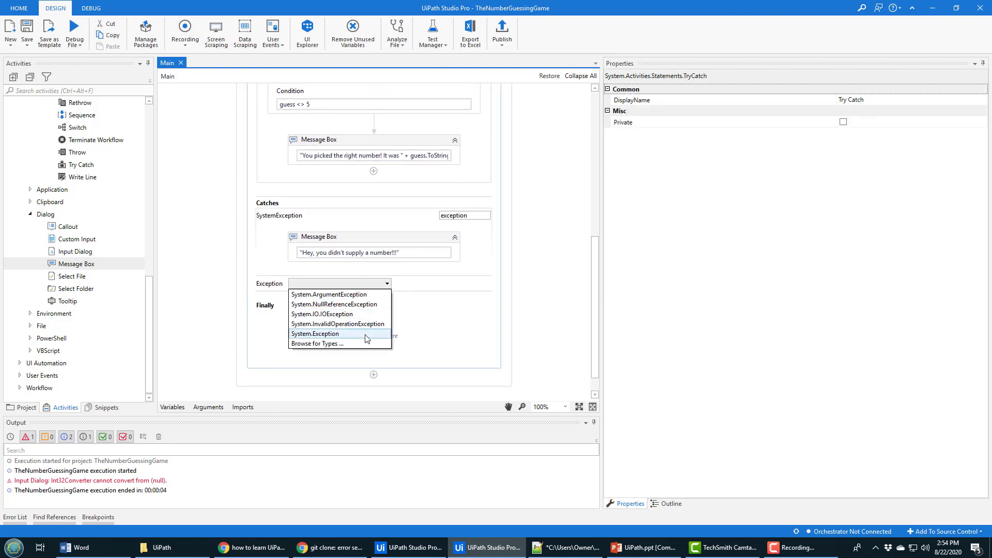
pyautogui.click(315, 334)
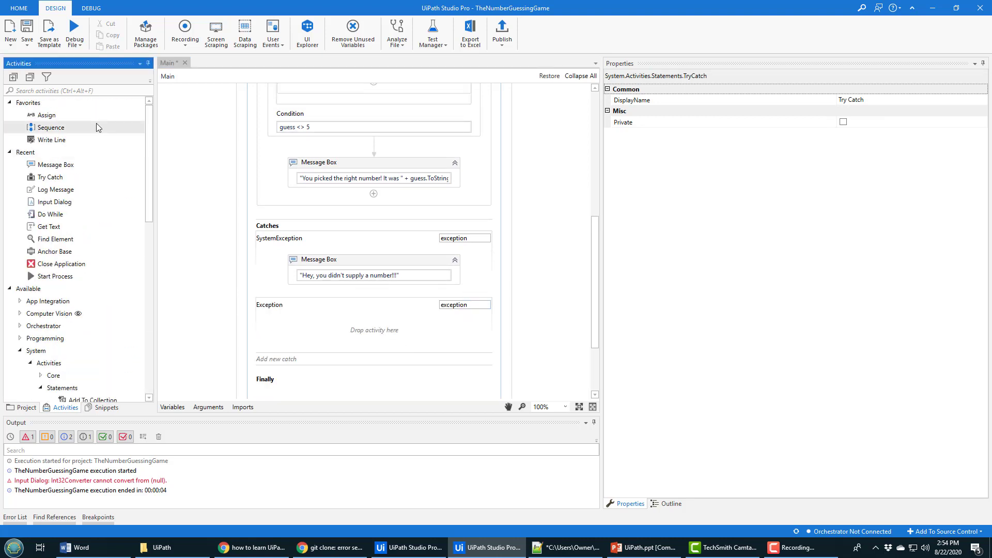
# Add a Warn-level Log Message "Hey, we need input validation!" to the Exception catch.
pyautogui.write('log')
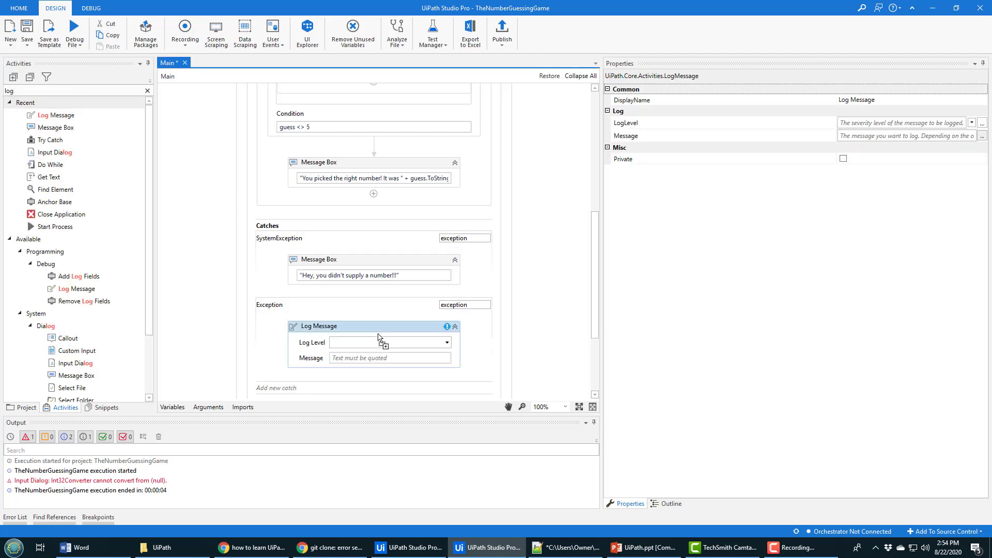
pyautogui.click(389, 342)
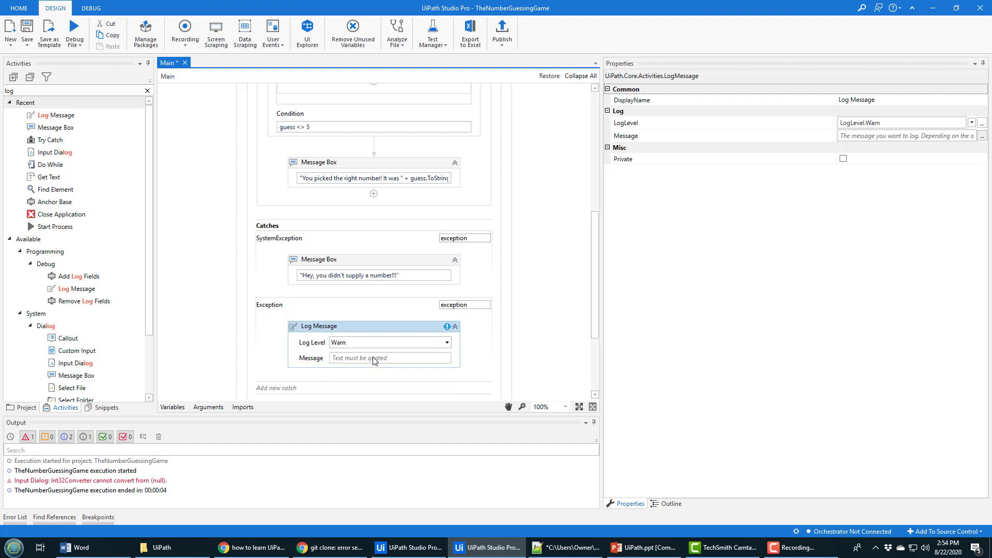
pyautogui.write('"Hey, we need input vali')
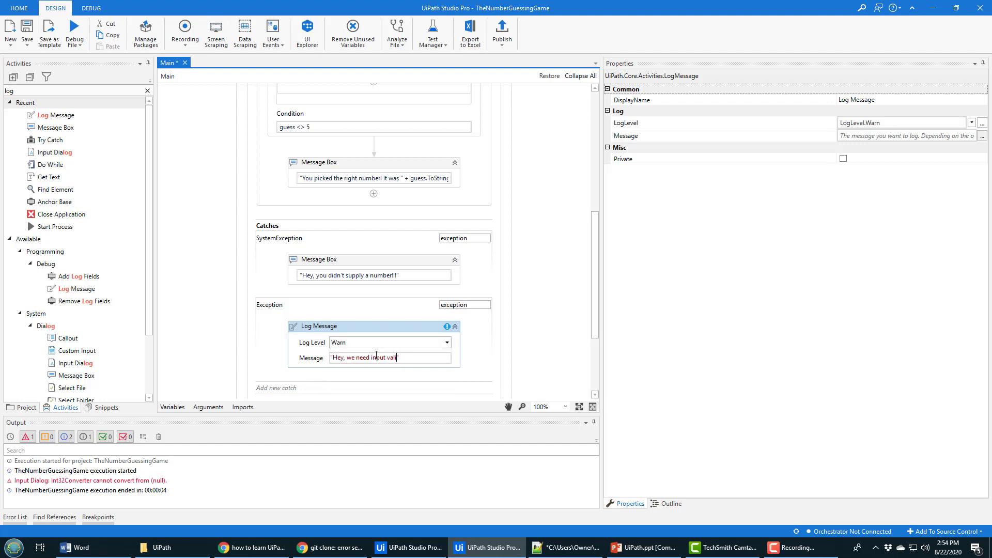
pyautogui.write('idation!"')
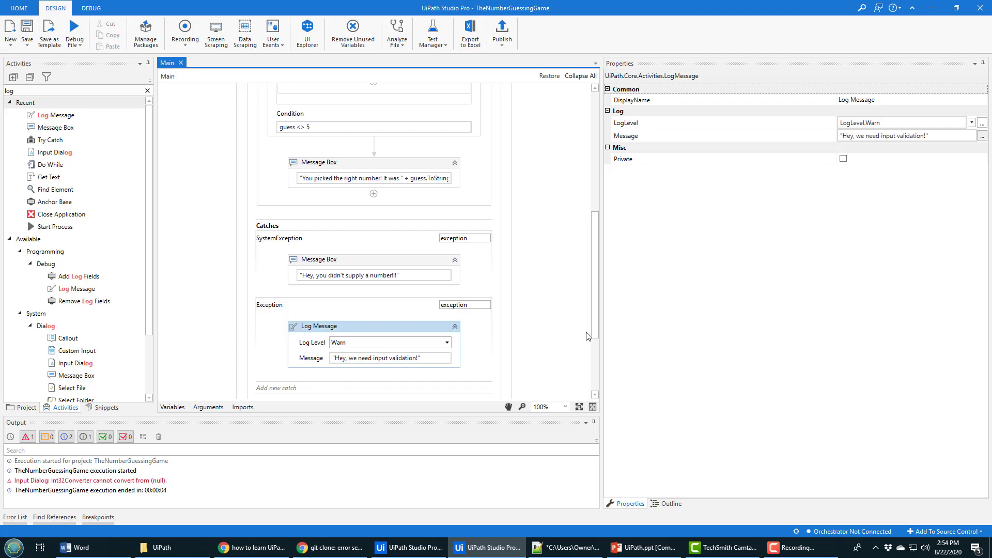
pyautogui.scroll(-3)
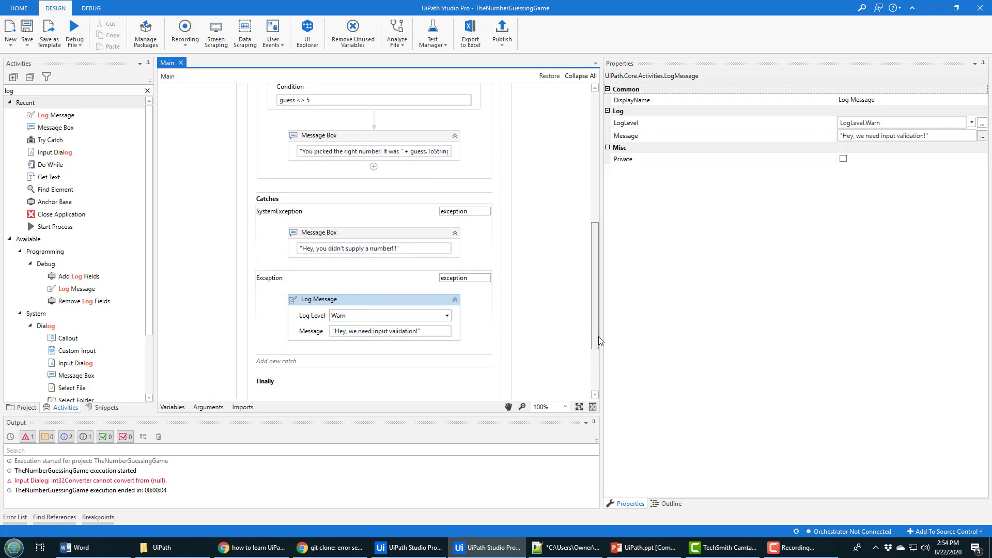
pyautogui.scroll(3)
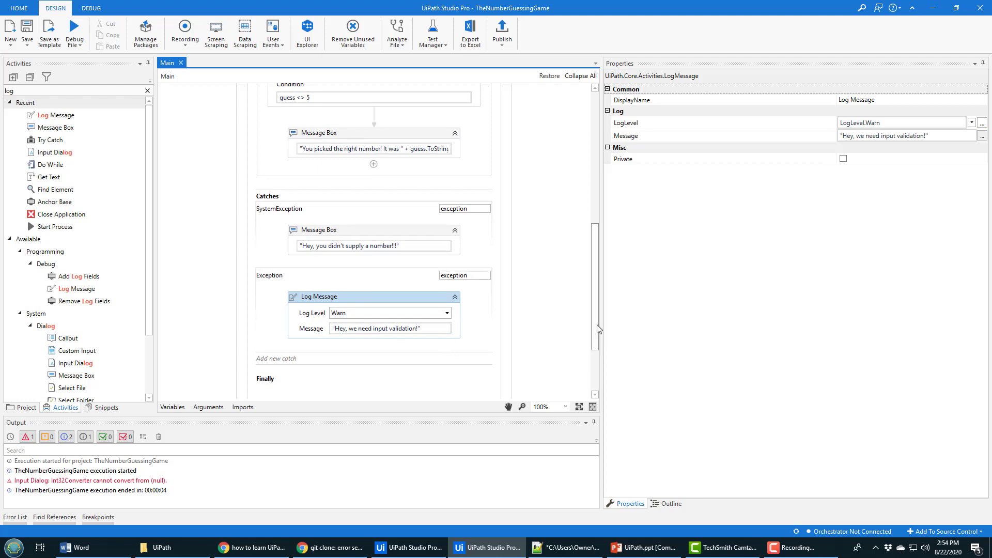
pyautogui.scroll(-3)
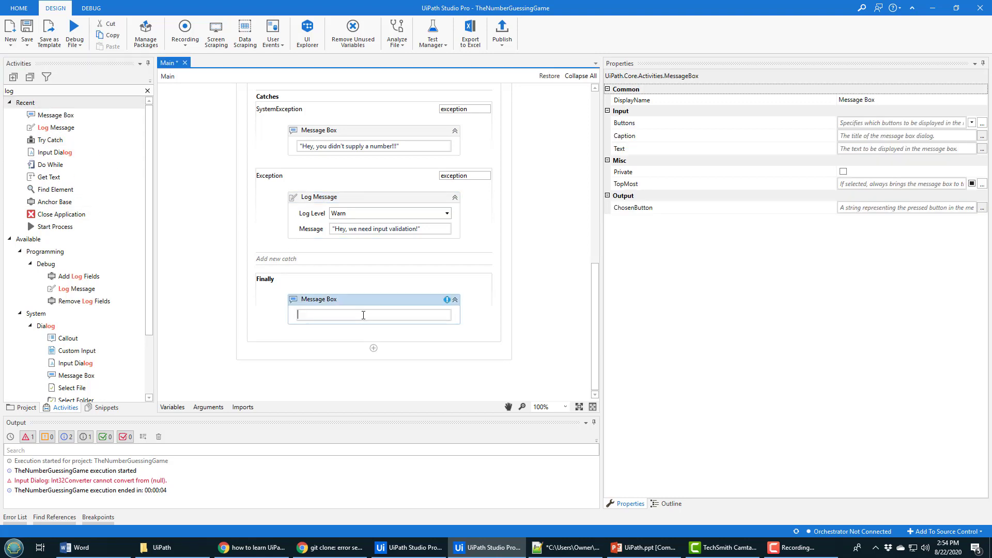
# Enter "We enjoyed having you around!" as the Finally Message Box text.
pyautogui.write('WE e')
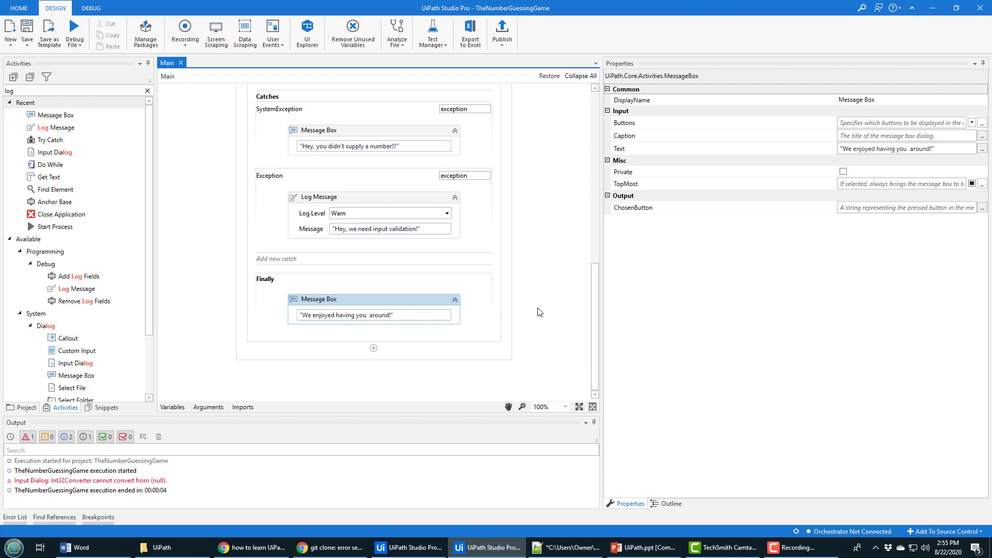
pyautogui.scroll(3)
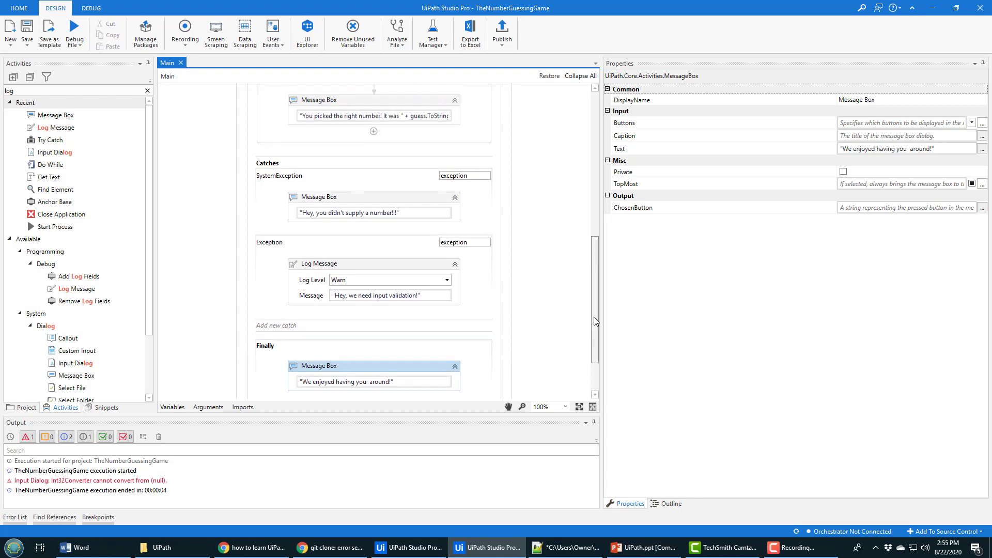
pyautogui.scroll(3)
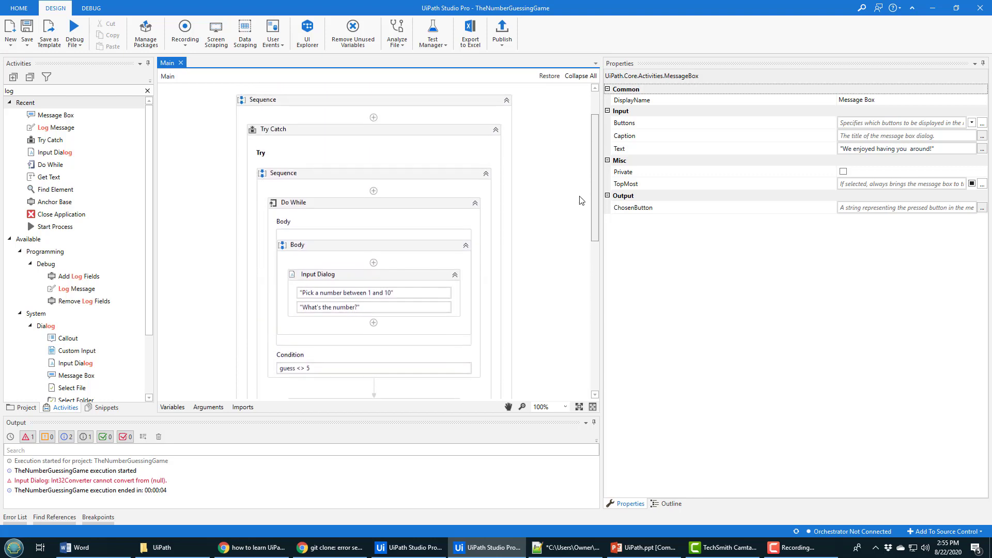
pyautogui.scroll(-3)
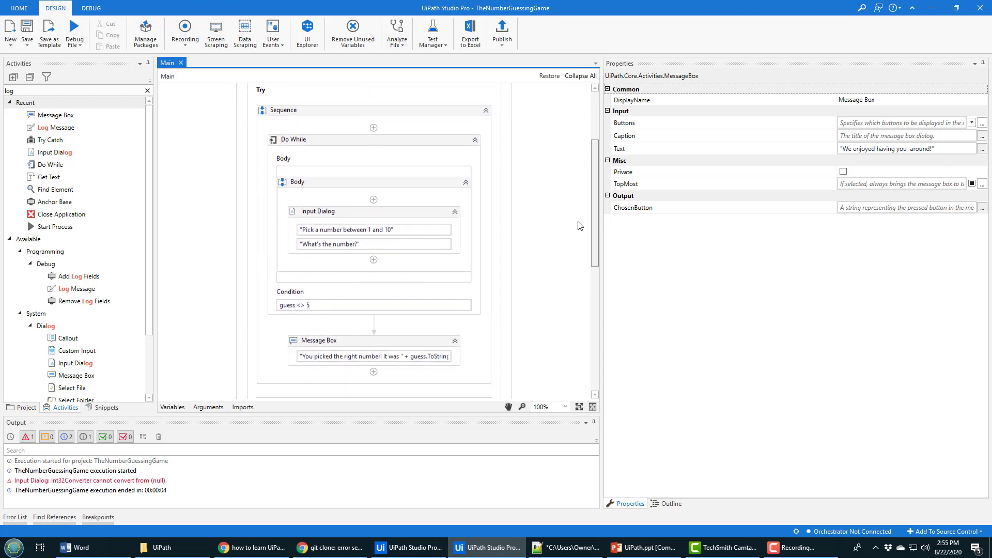
pyautogui.scroll(-3)
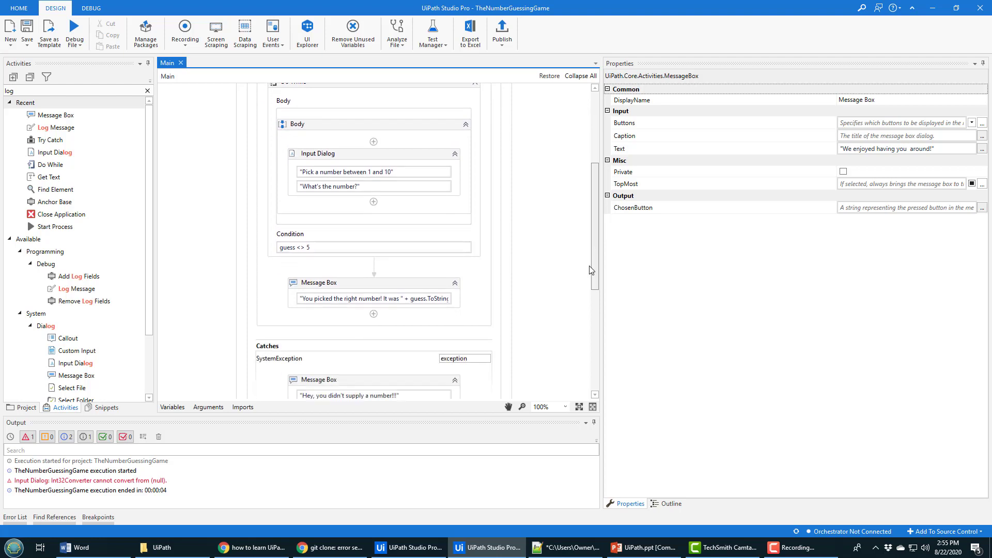
pyautogui.scroll(-3)
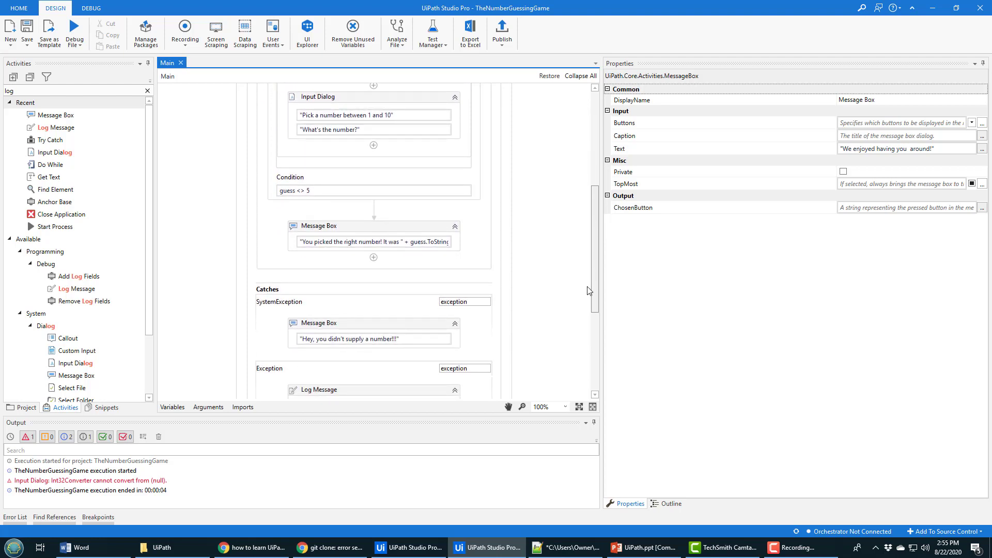
pyautogui.scroll(-3)
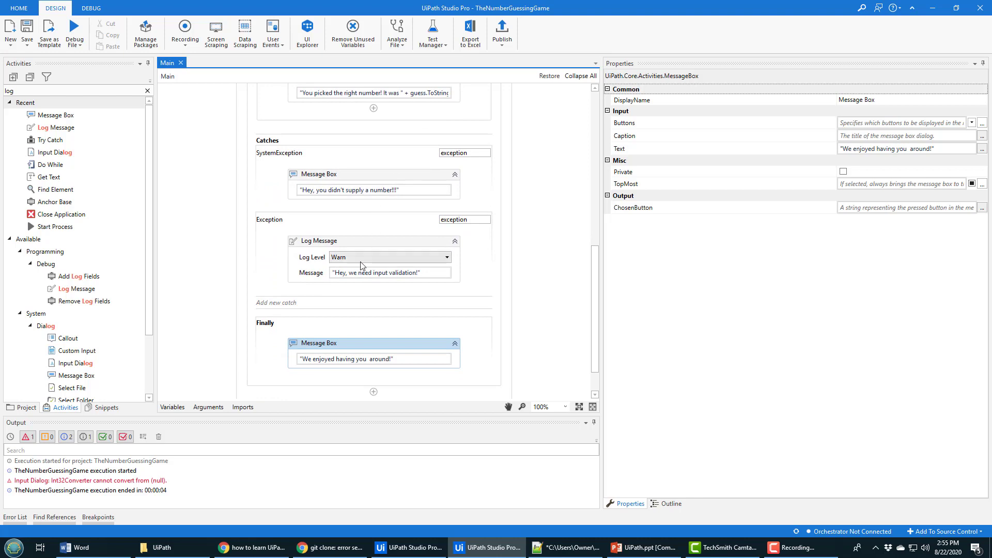
pyautogui.moveTo(485, 396)
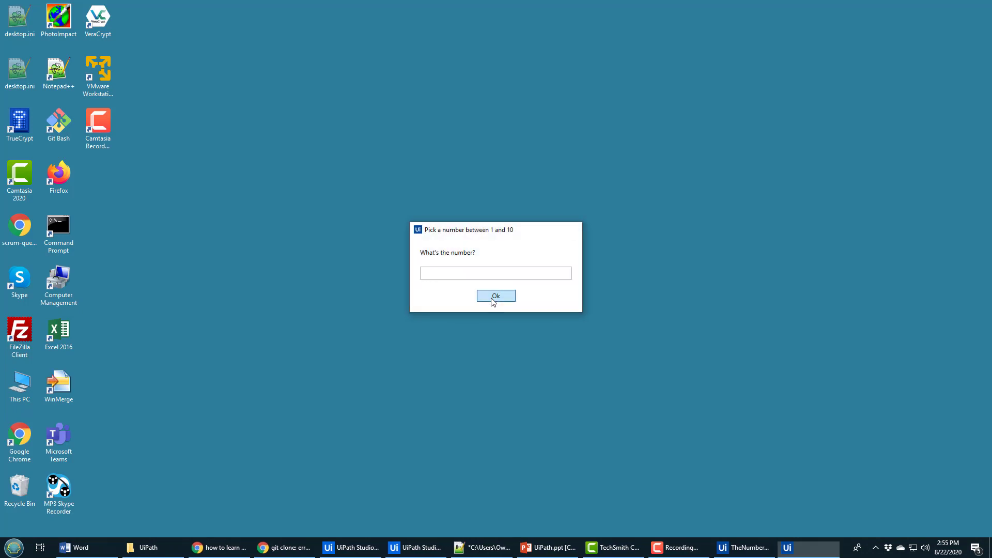
# Submit an empty guess, then acknowledge the no-number message and the Finally farewell.
pyautogui.click(495, 295)
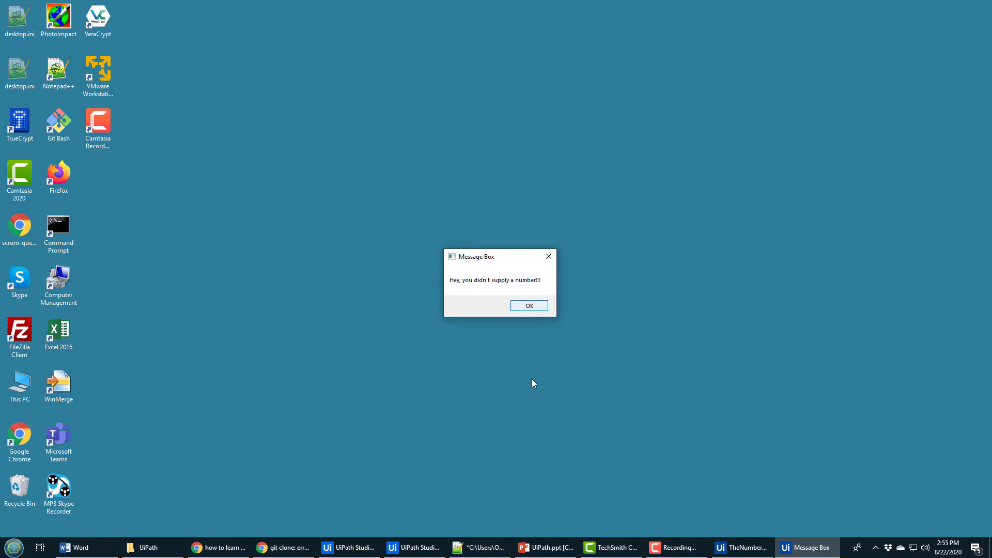
pyautogui.click(415, 548)
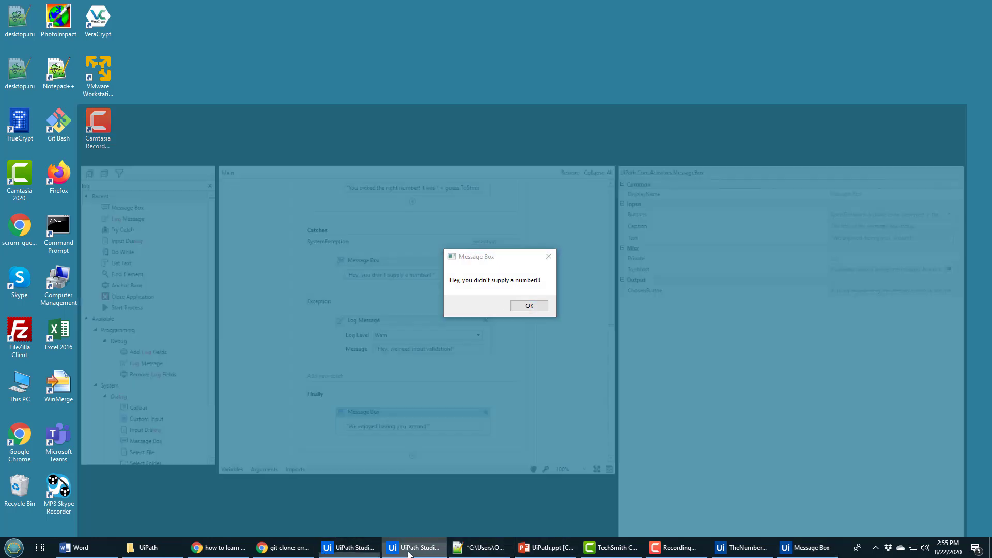
pyautogui.click(414, 548)
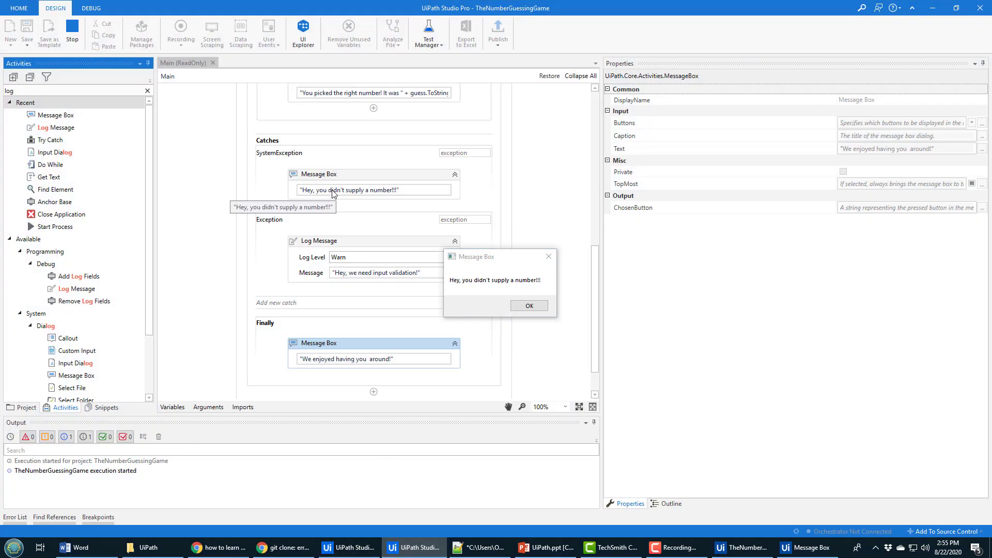
pyautogui.moveTo(246, 204)
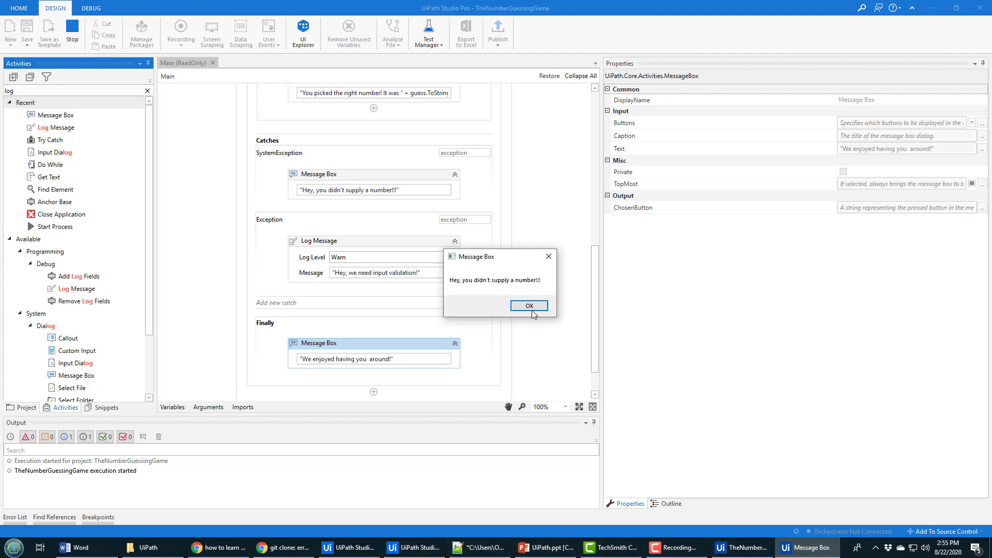
pyautogui.click(529, 306)
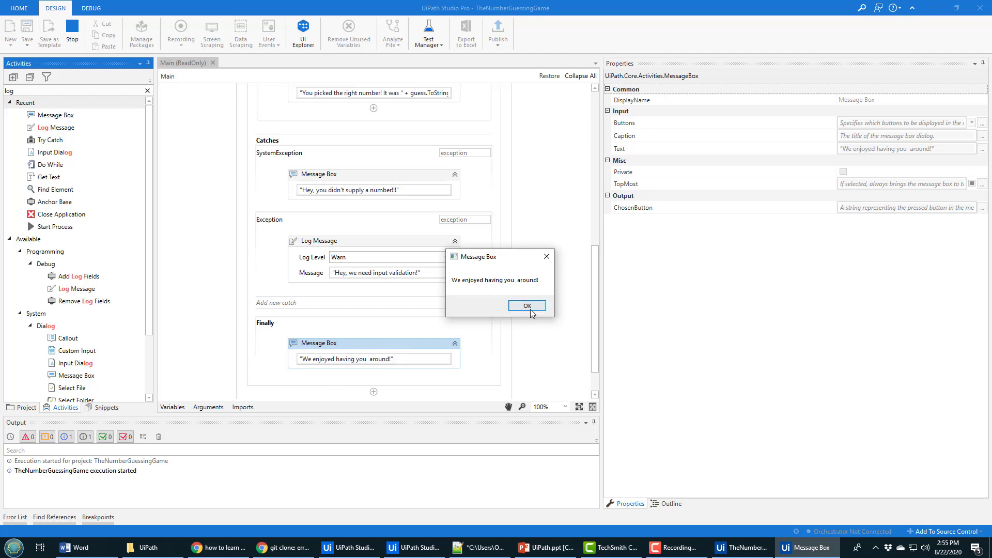
pyautogui.click(526, 306)
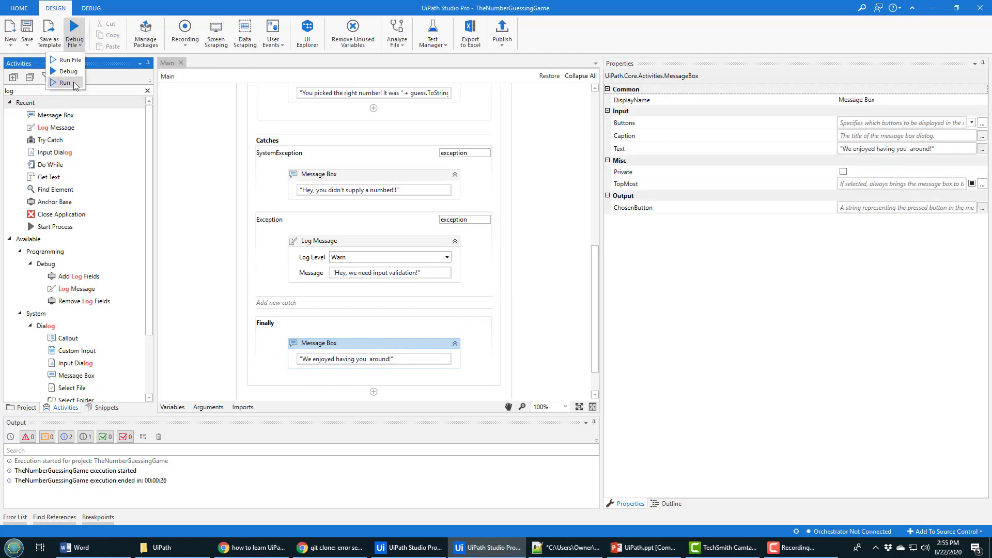
# Rerun with a guess of 5, acknowledging the right-number message and the farewell.
pyautogui.click(63, 82)
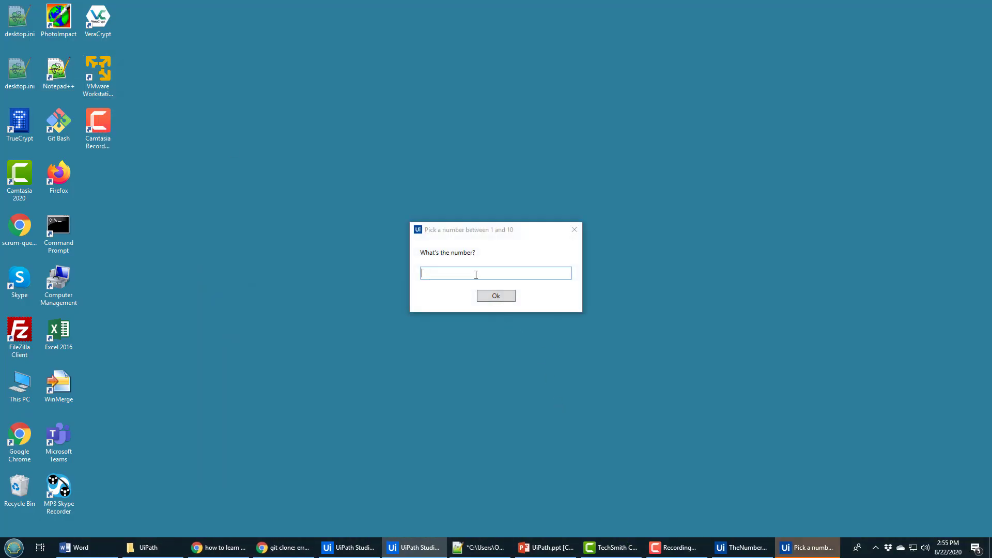
pyautogui.write('5')
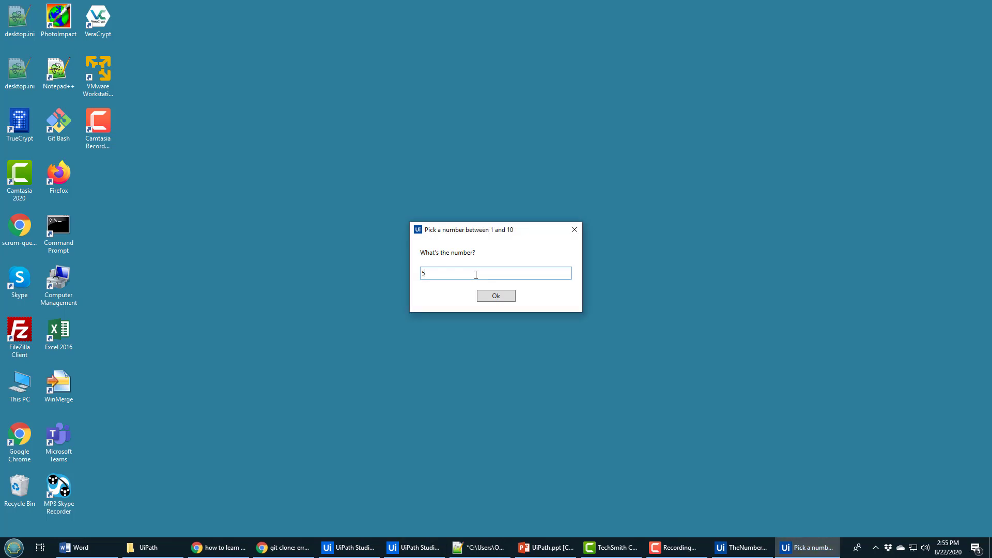
pyautogui.click(495, 295)
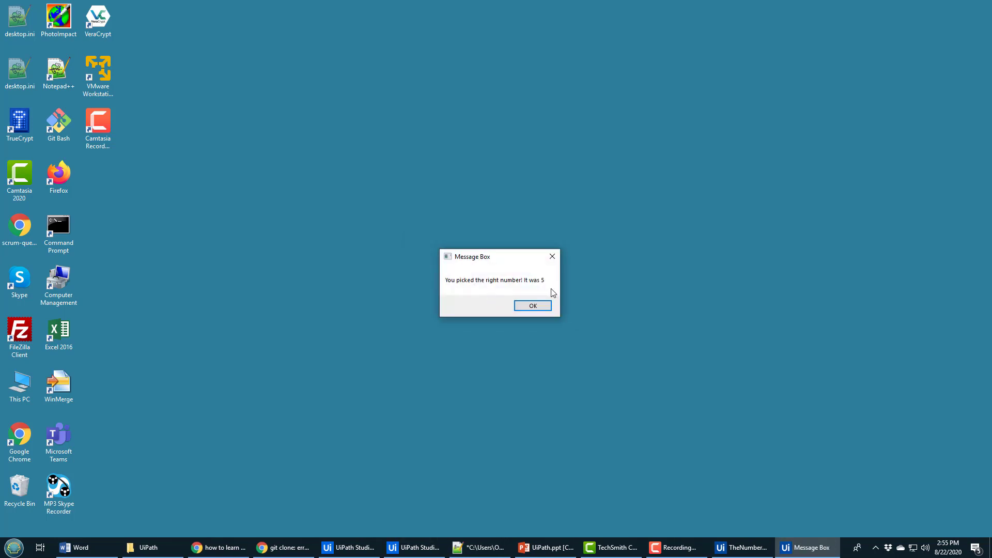
pyautogui.click(531, 306)
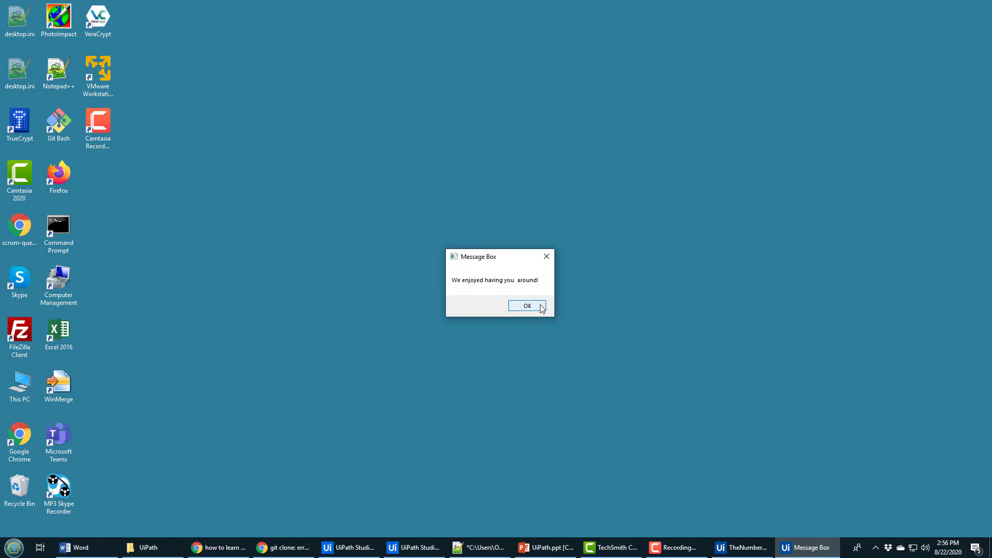
pyautogui.click(526, 306)
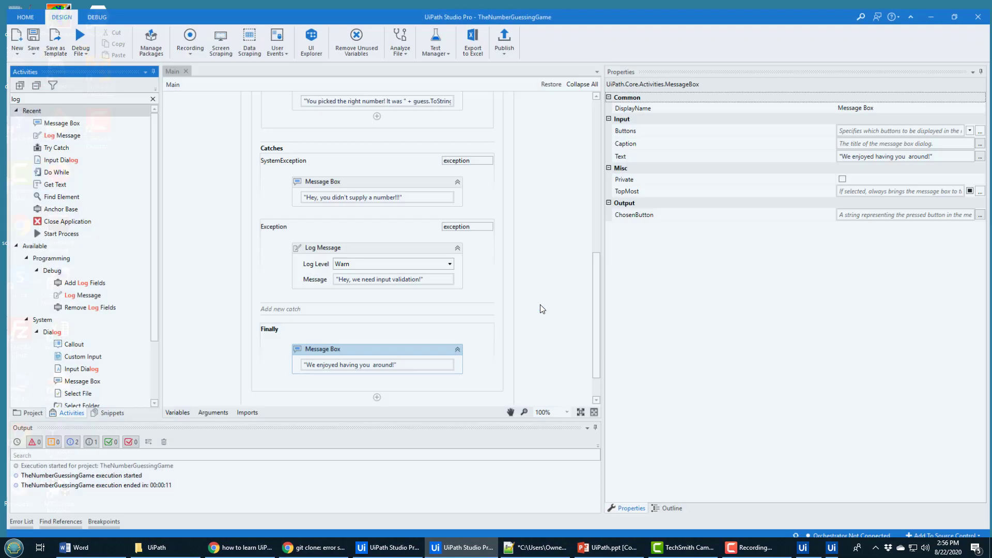